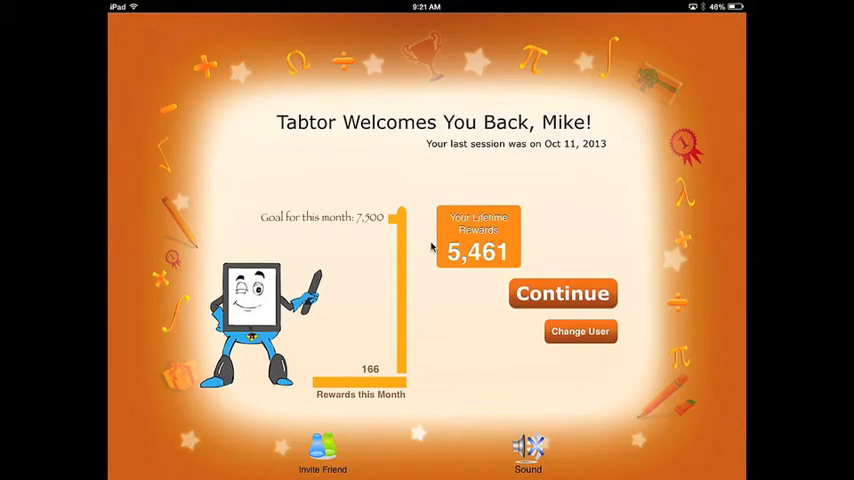
Continue from the welcome-back screen to the student's worksheets list.
click(562, 292)
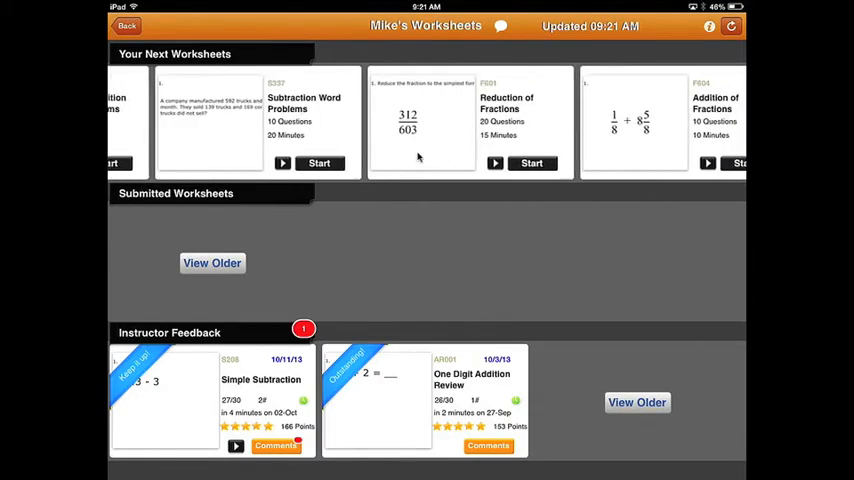
Play the Subtraction Word Problems recording, leave it, then reopen it ready to play from the start.
scroll(left, 3)
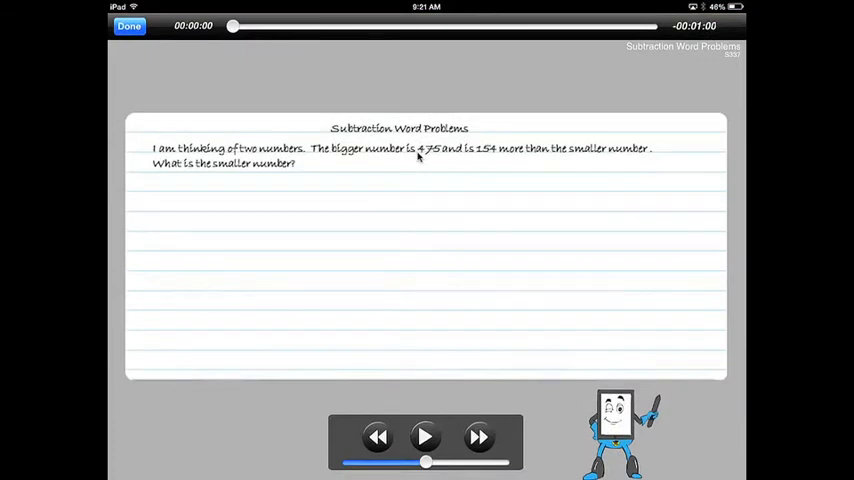
click(424, 436)
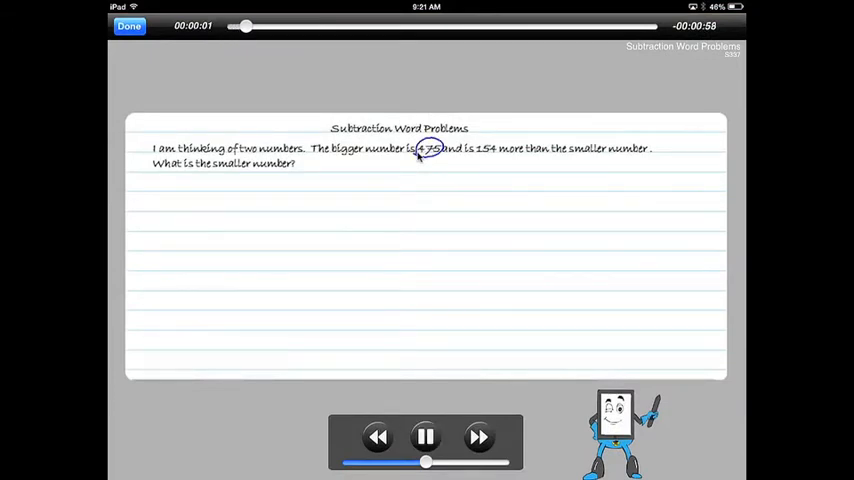
click(128, 24)
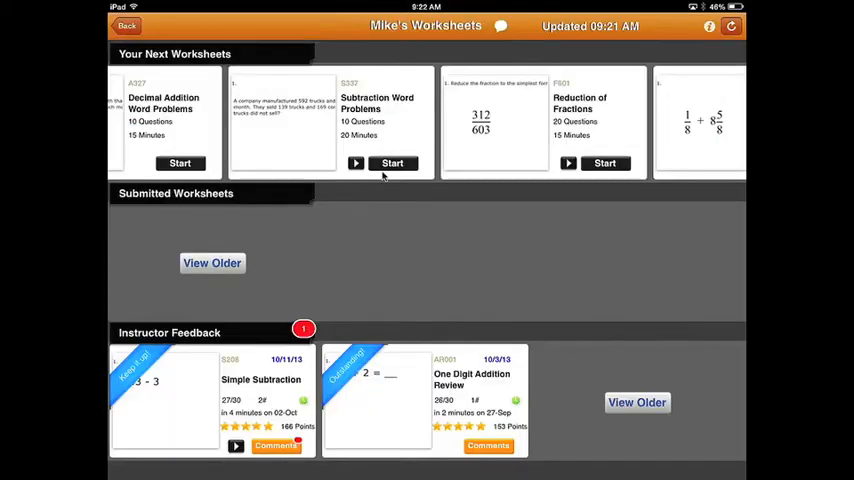
click(392, 164)
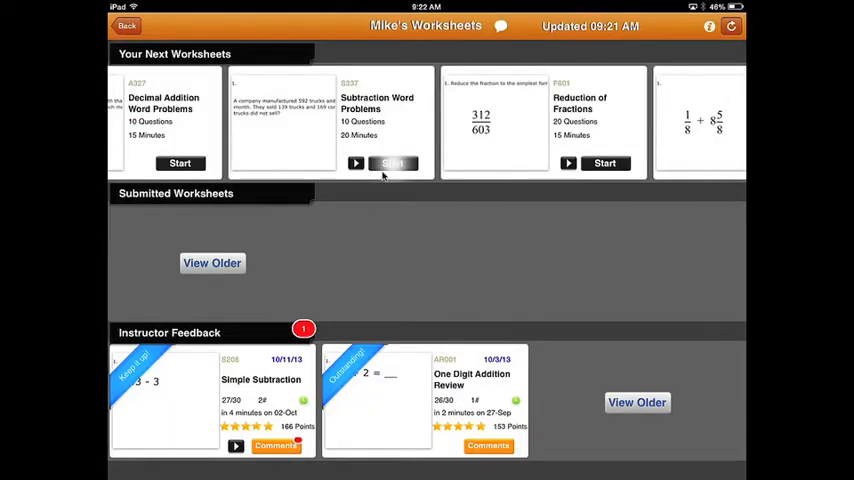
click(392, 164)
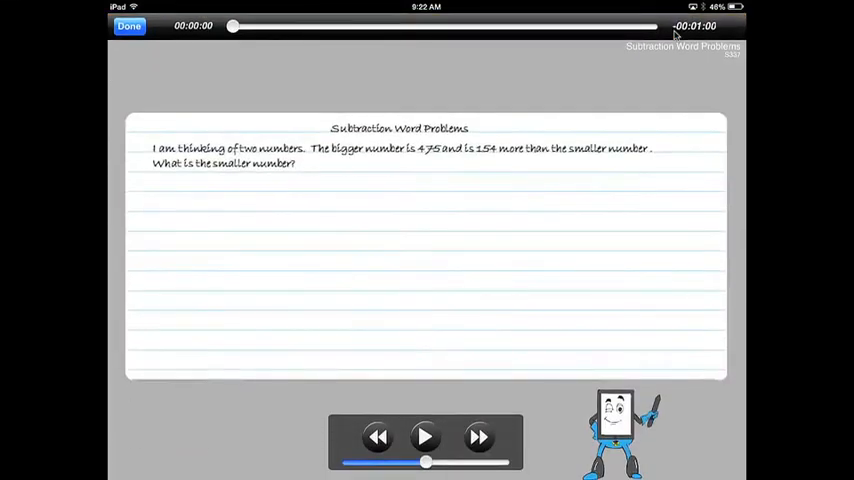
Flag the percentages question as a difficult calculation with the note 'm stuck on this problem, I need help'.
click(424, 436)
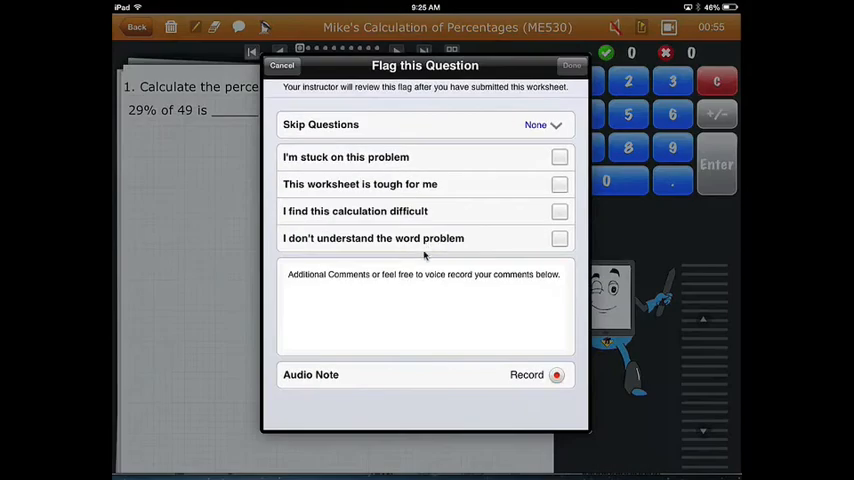
click(560, 156)
text(Hey I a)
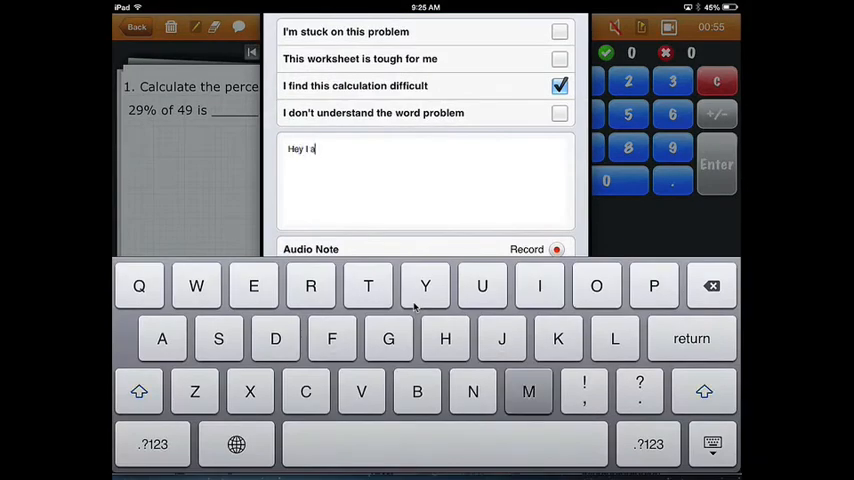
text(m stuck on this problem, I need help!)
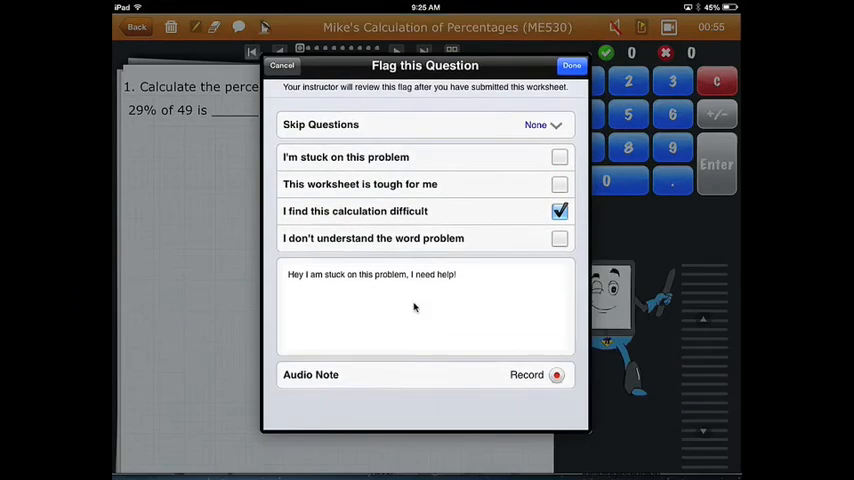
click(556, 374)
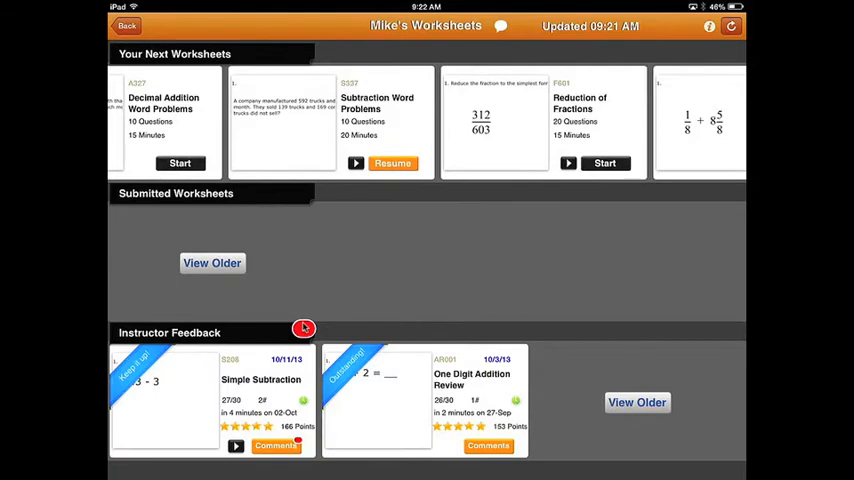
Read the S208 'Great job!' comment on Simple Subtraction and open its reviewed worksheet.
click(276, 444)
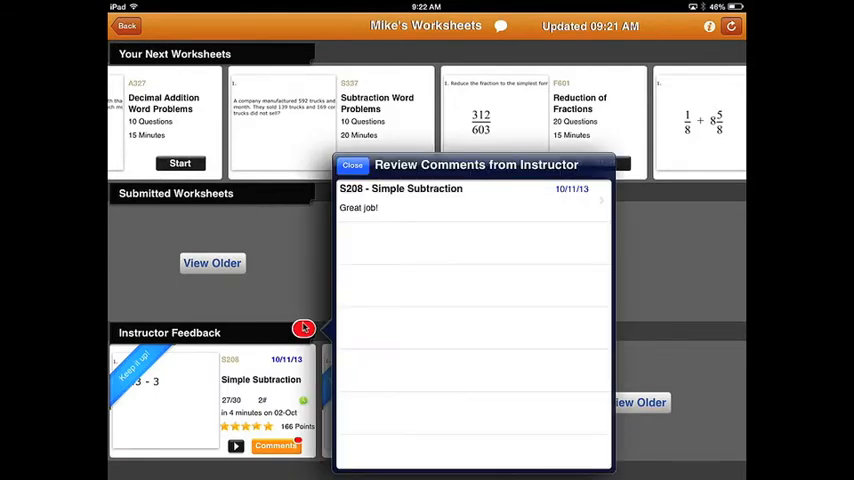
click(470, 196)
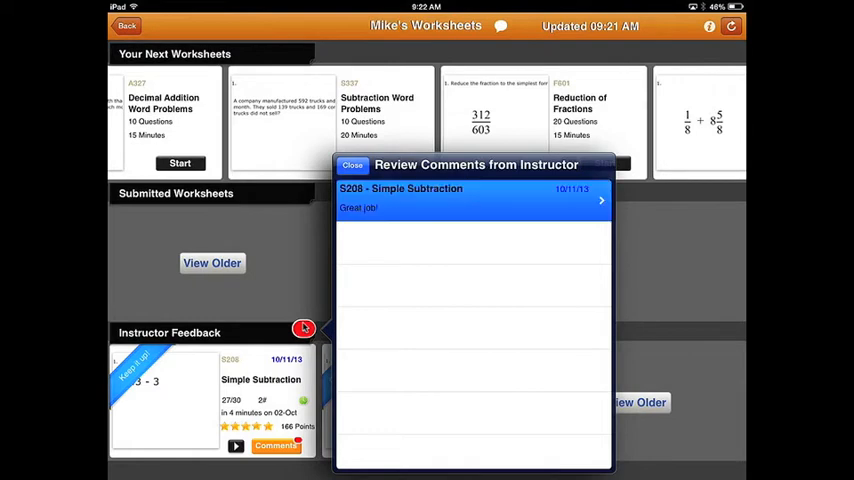
click(472, 200)
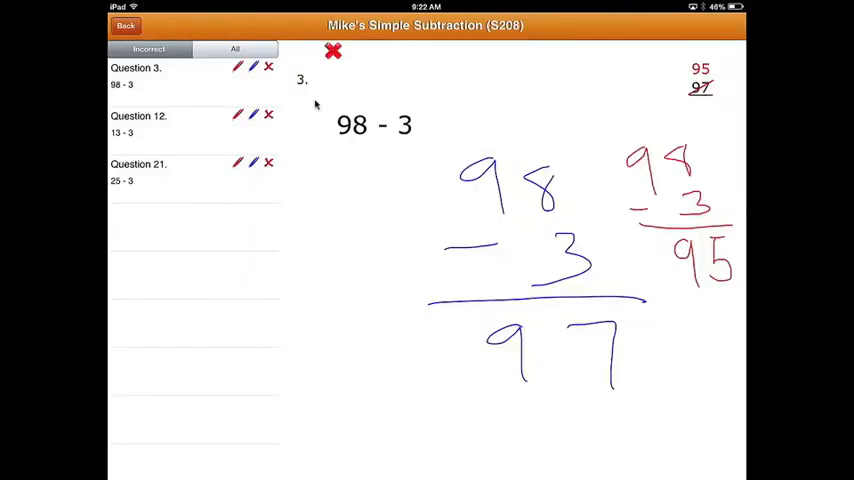
Play the student's and teacher's audio notes on flagged question 14, then return to the results summary.
click(140, 124)
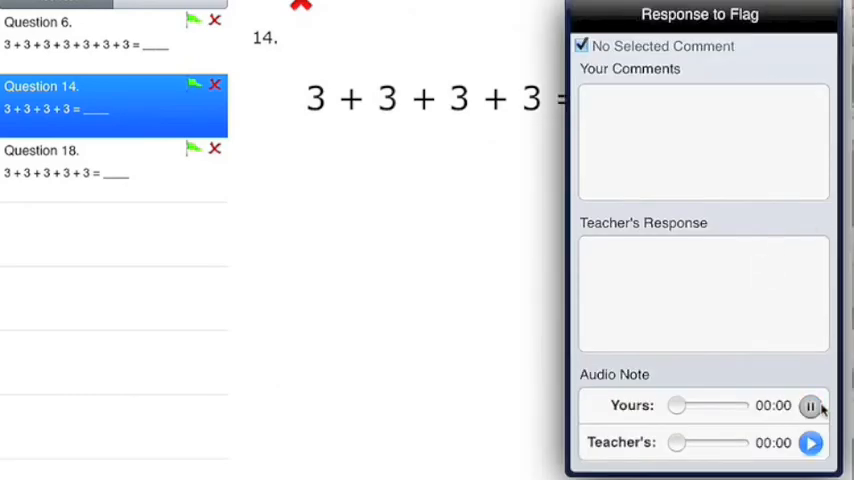
click(810, 404)
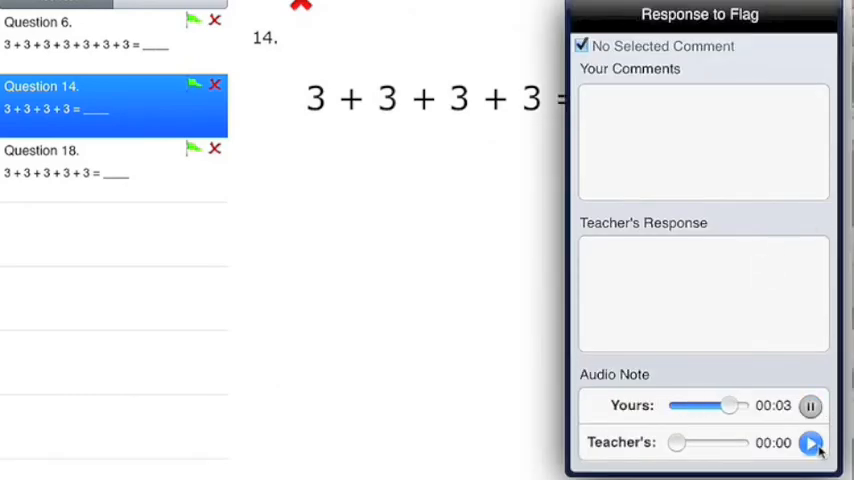
click(812, 442)
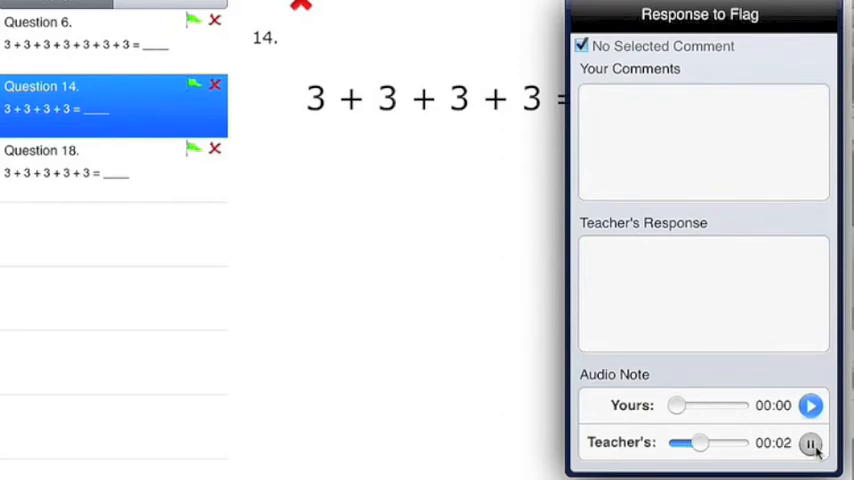
click(810, 444)
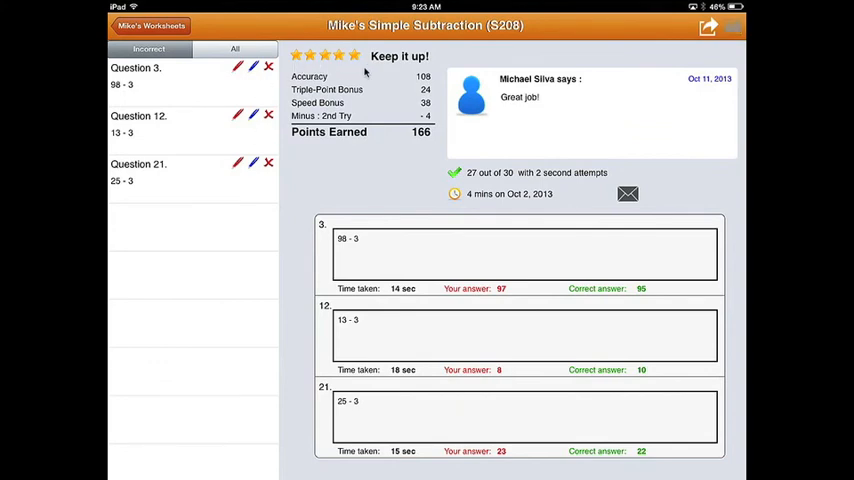
View the time-per-question graph, then open Tabtor Rewards' gift card list.
click(732, 26)
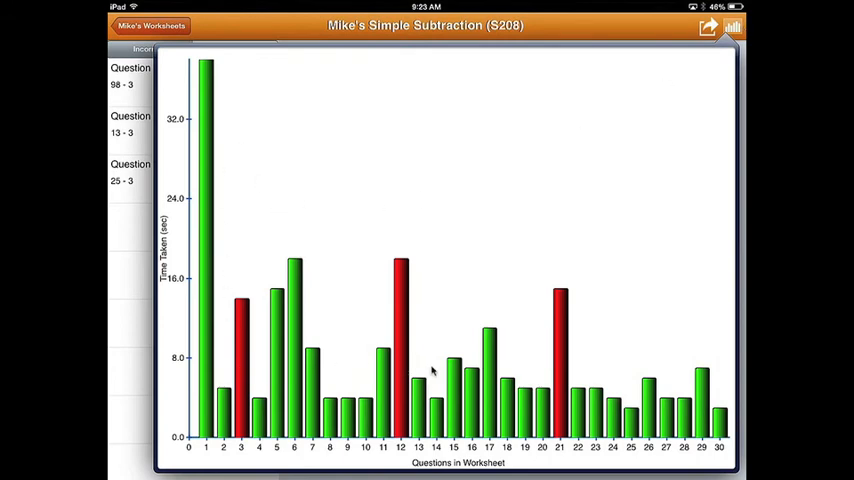
mouse_move(696, 388)
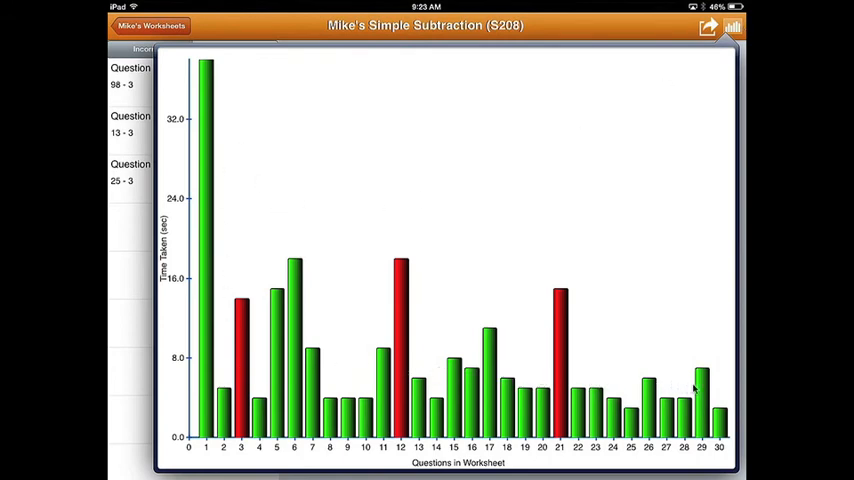
mouse_move(668, 284)
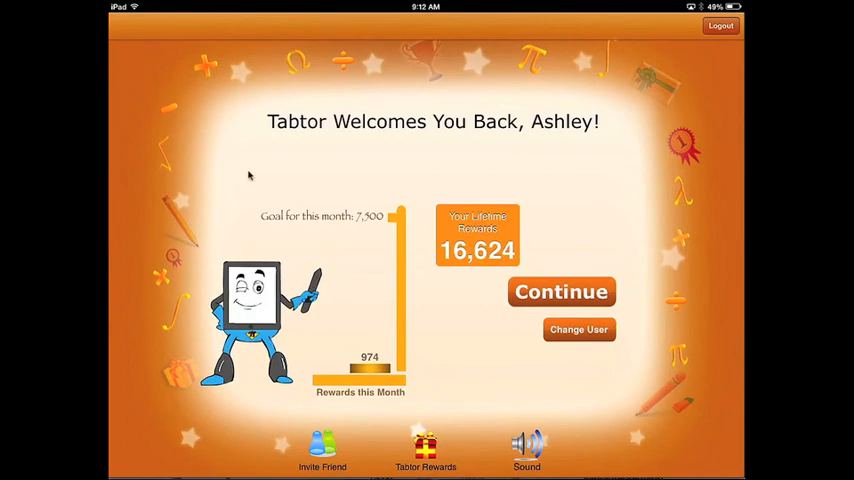
click(424, 450)
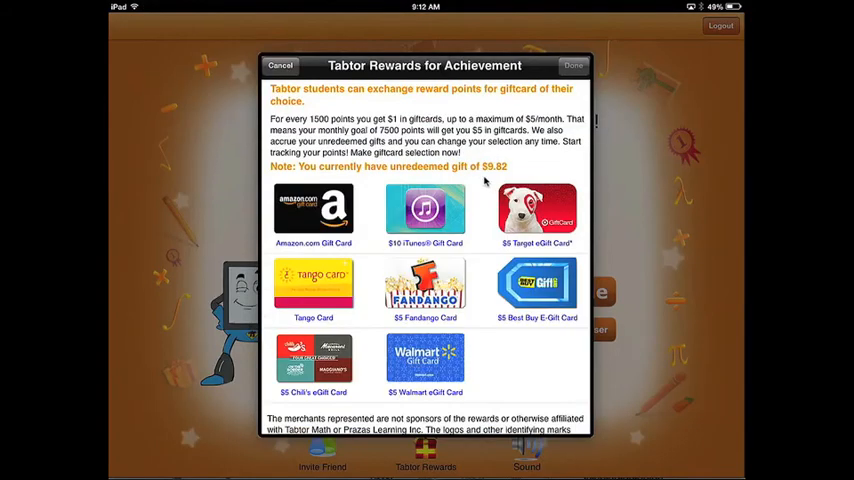